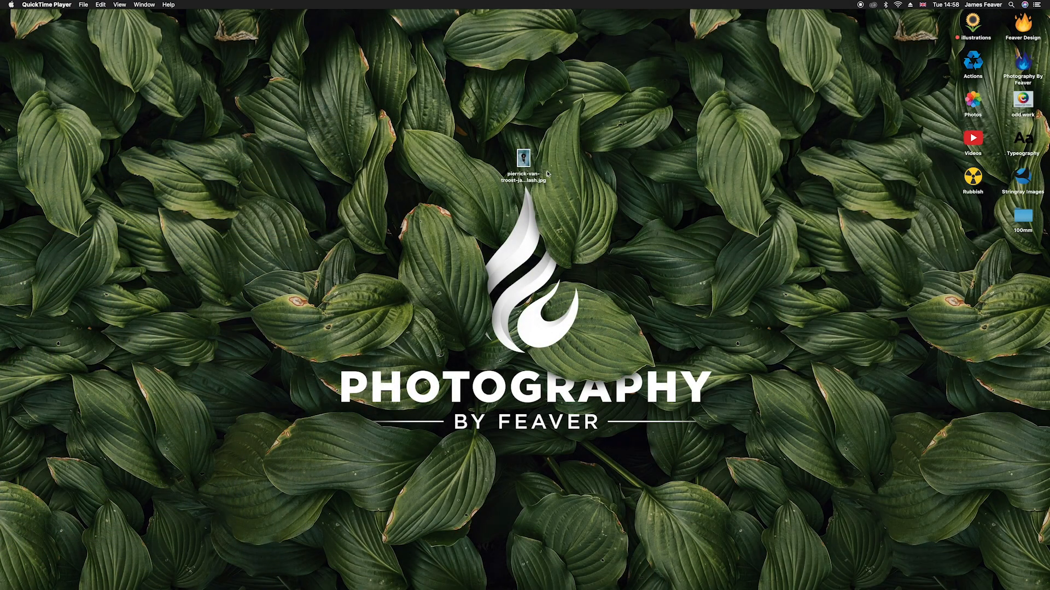
- Open the desktop portrait JPG of the woman in smoke in Photoshop
double_click(524, 153)
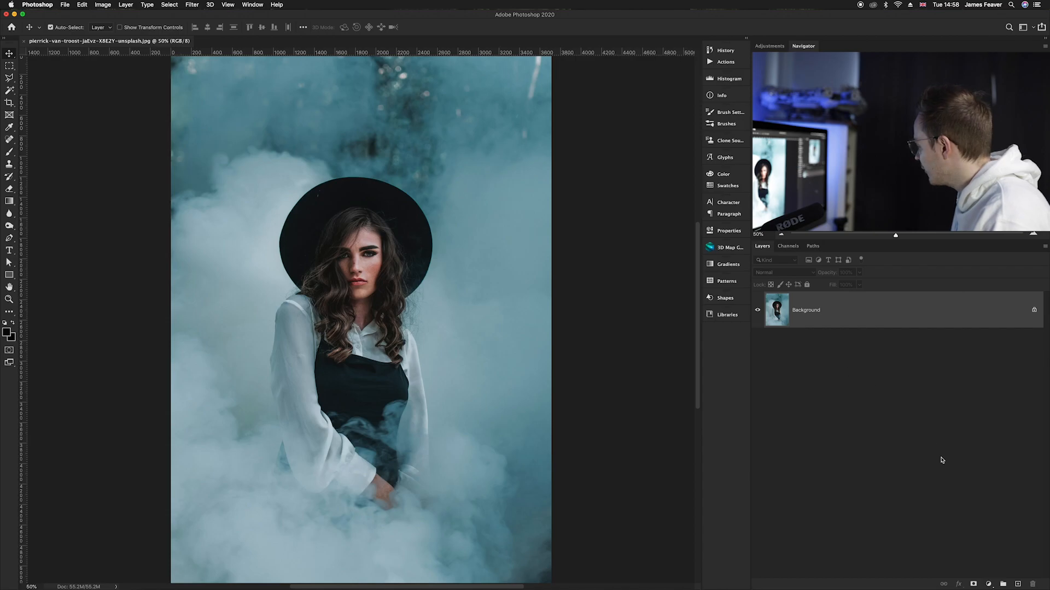
- Add a Gradient Fill layer over the photo and start editing its gradient
click(989, 584)
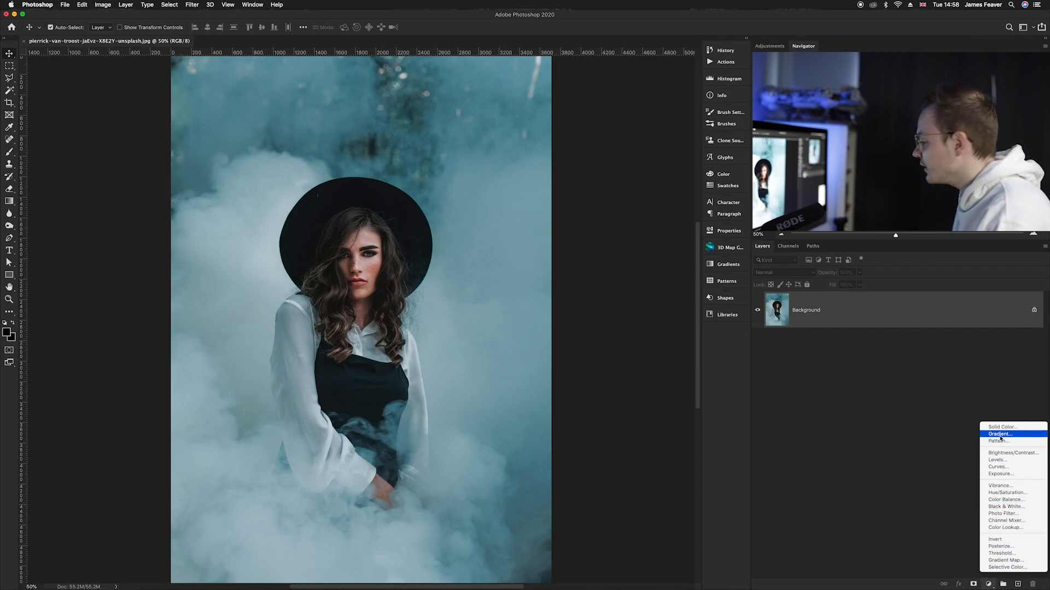
click(999, 434)
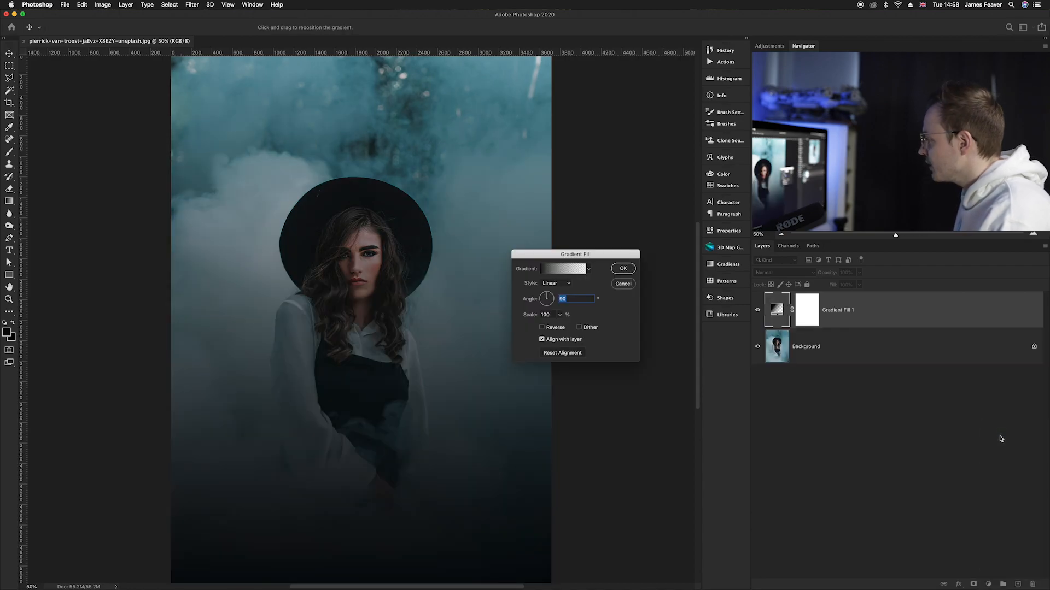
drag(575, 254, 487, 206)
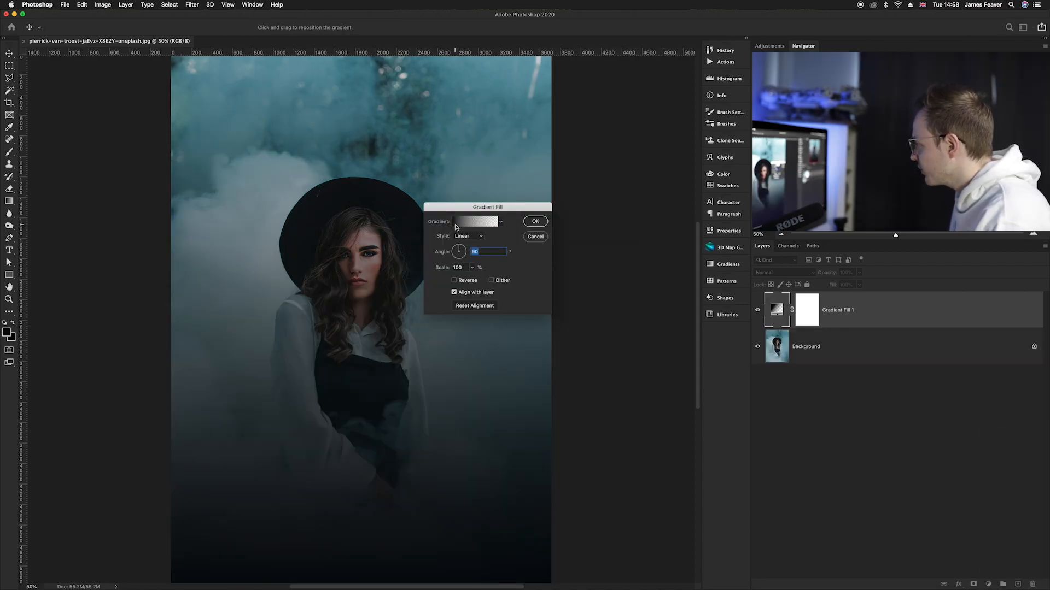
click(477, 222)
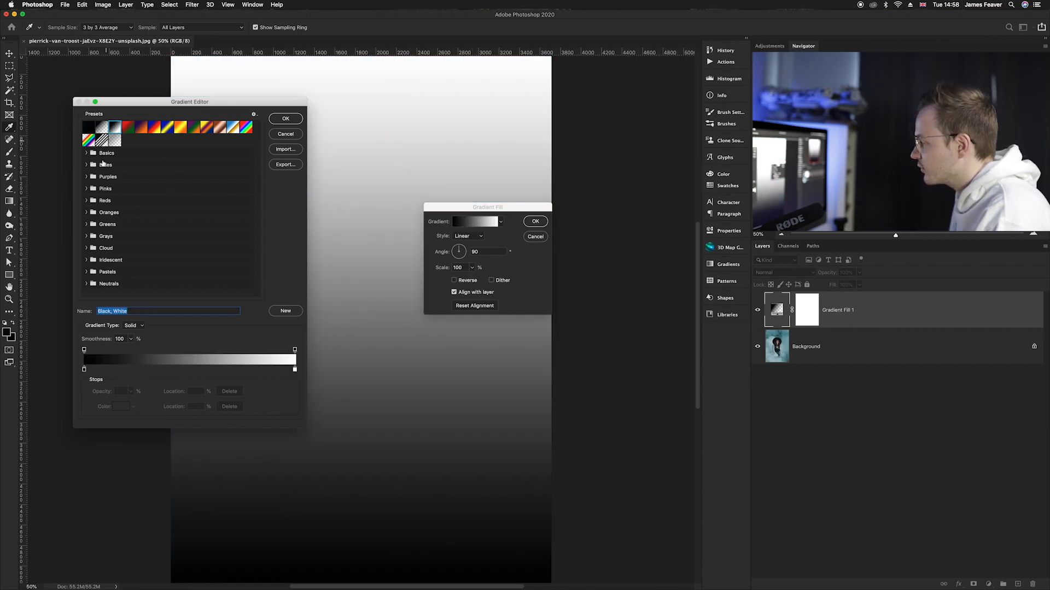
- Keep the Black, White gradient and close the Gradient Editor
click(286, 119)
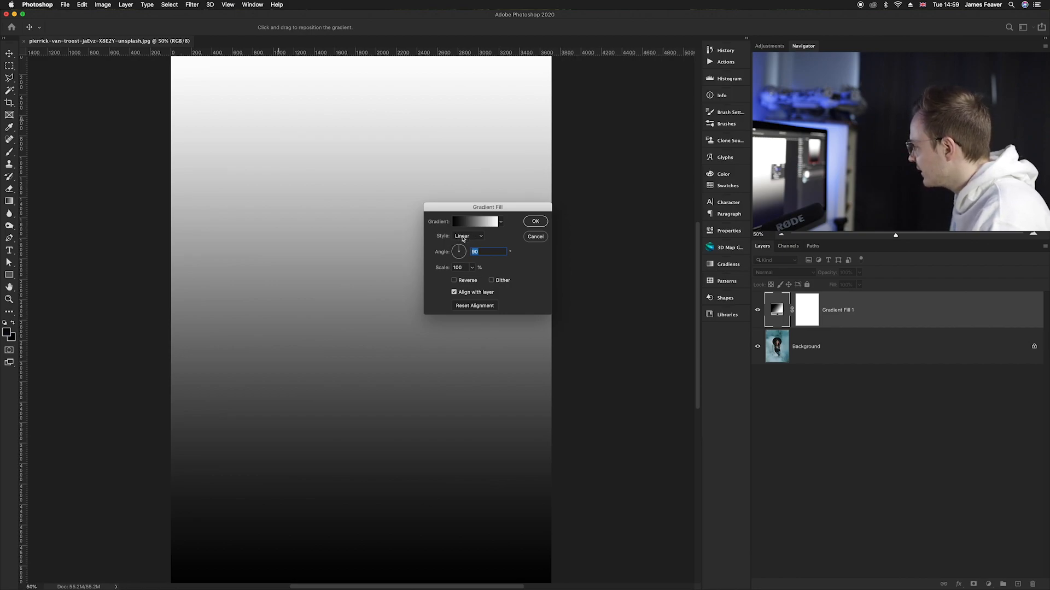
- Make the gradient fill radial, reversed and enlarged, then confirm the dialog
click(467, 236)
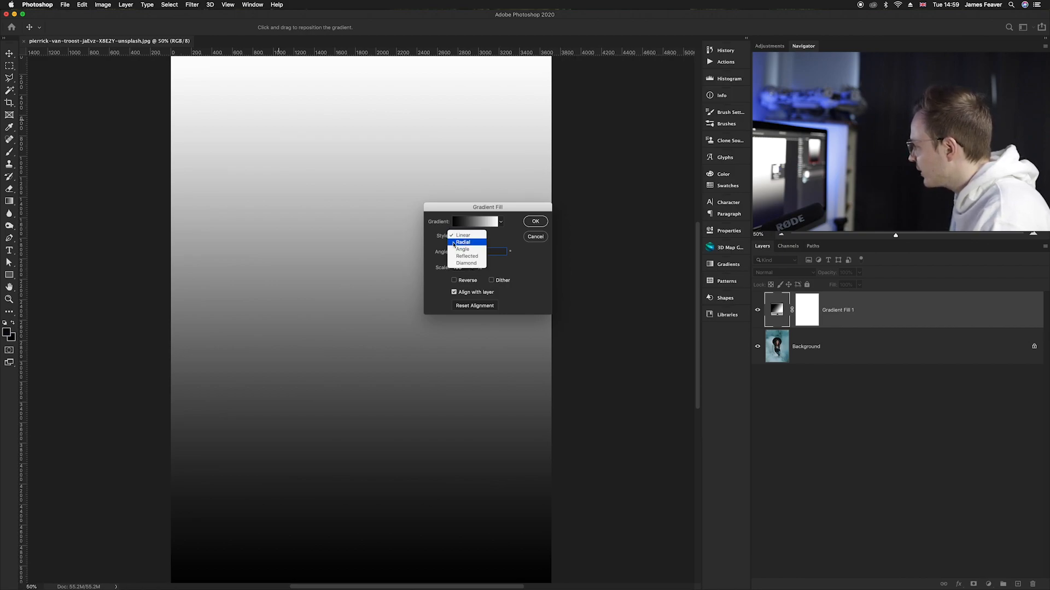
click(462, 242)
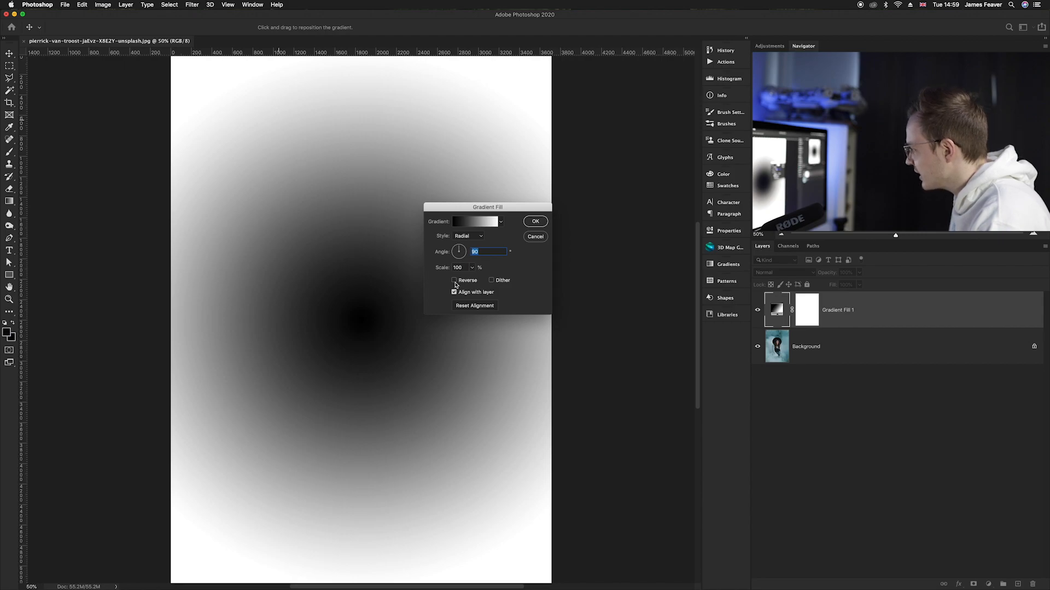
click(455, 280)
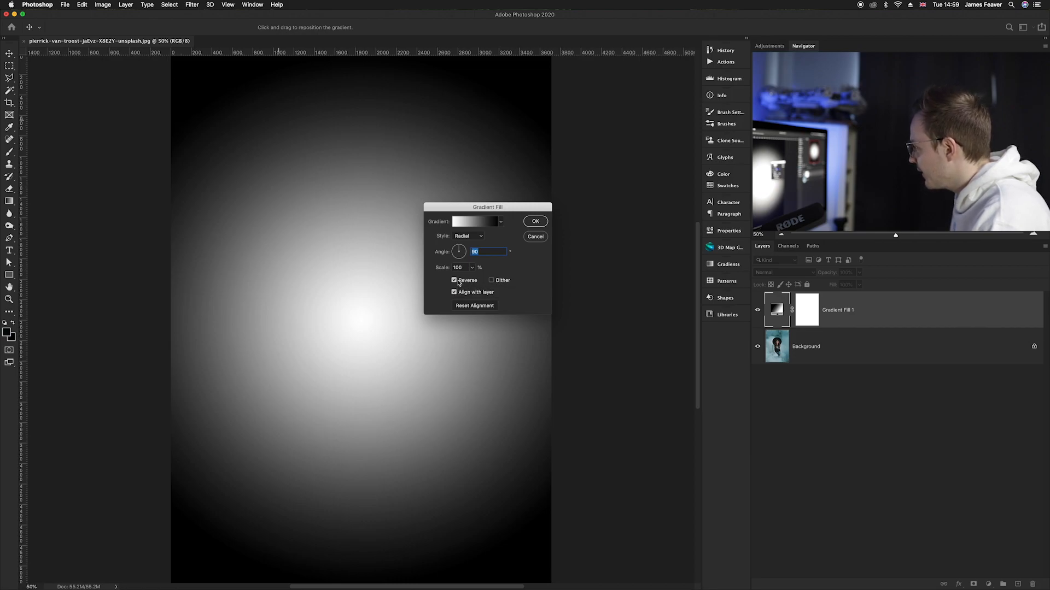
click(458, 267)
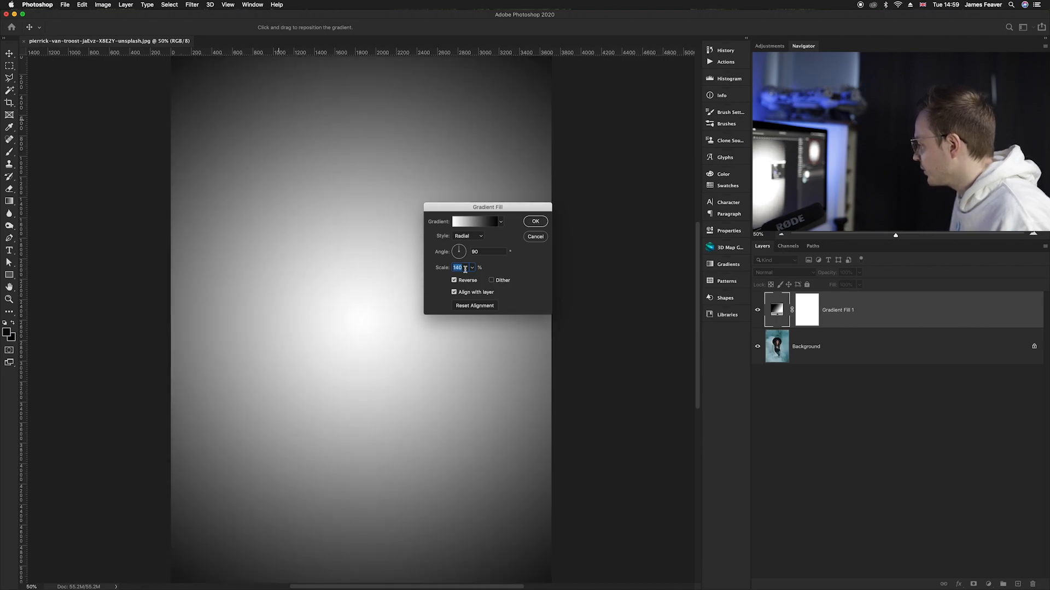
click(535, 222)
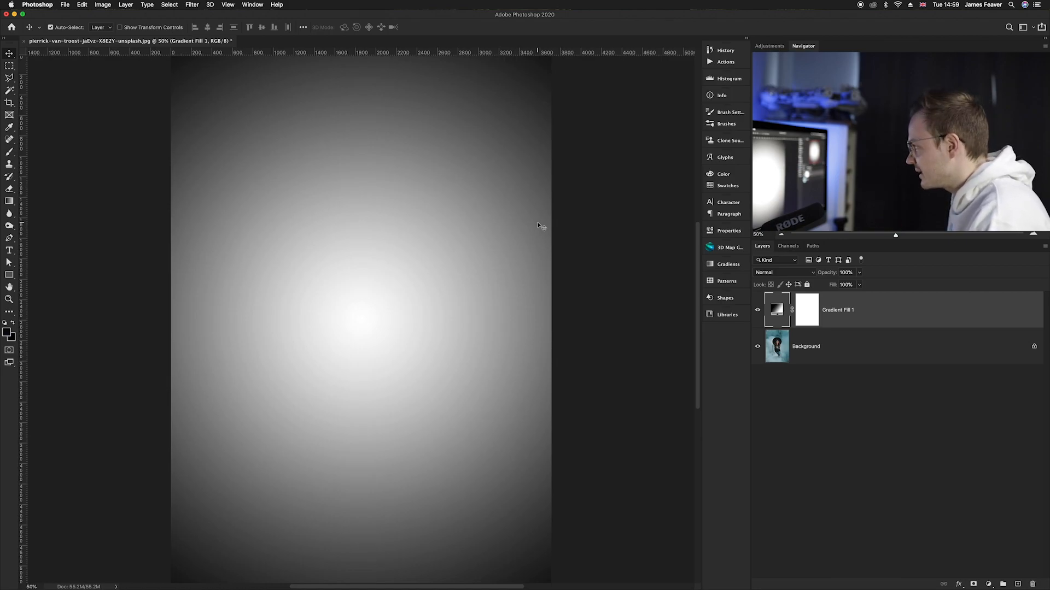
click(784, 273)
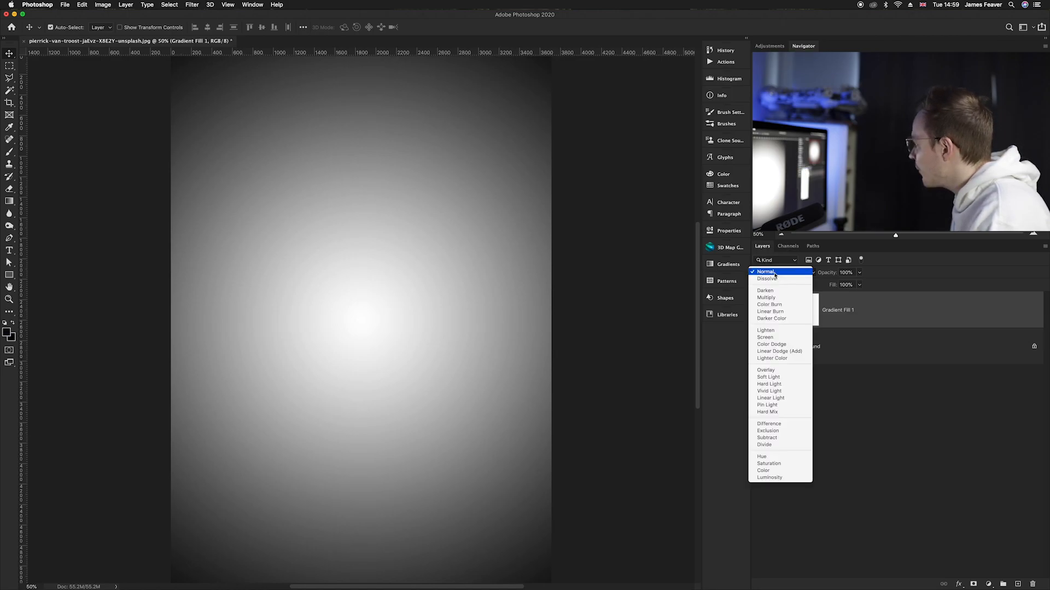
mouse_move(766, 297)
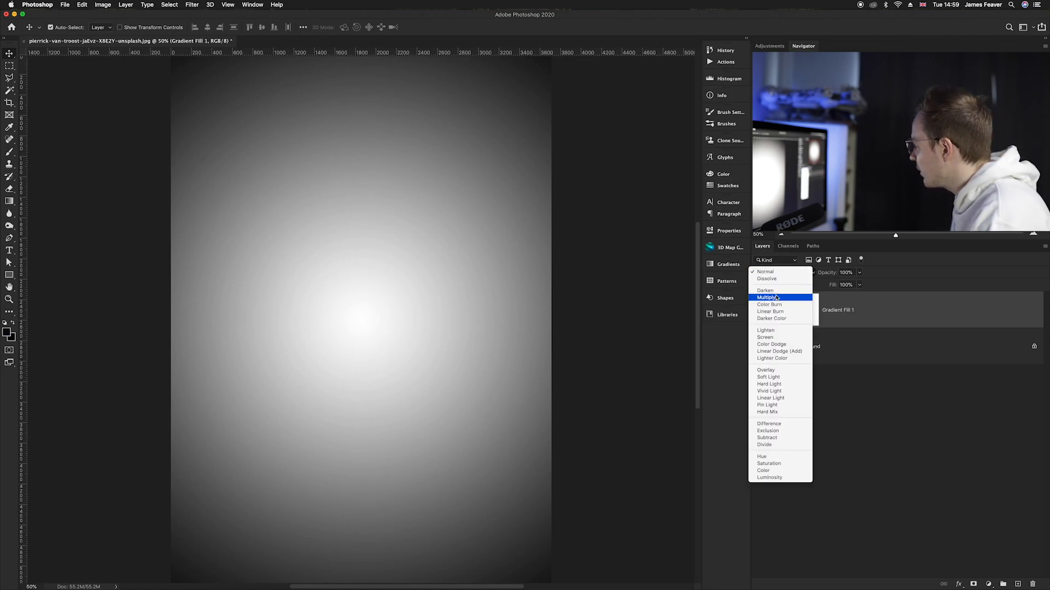
- Set the Gradient Fill 1 layer's blend mode to Multiply
click(767, 298)
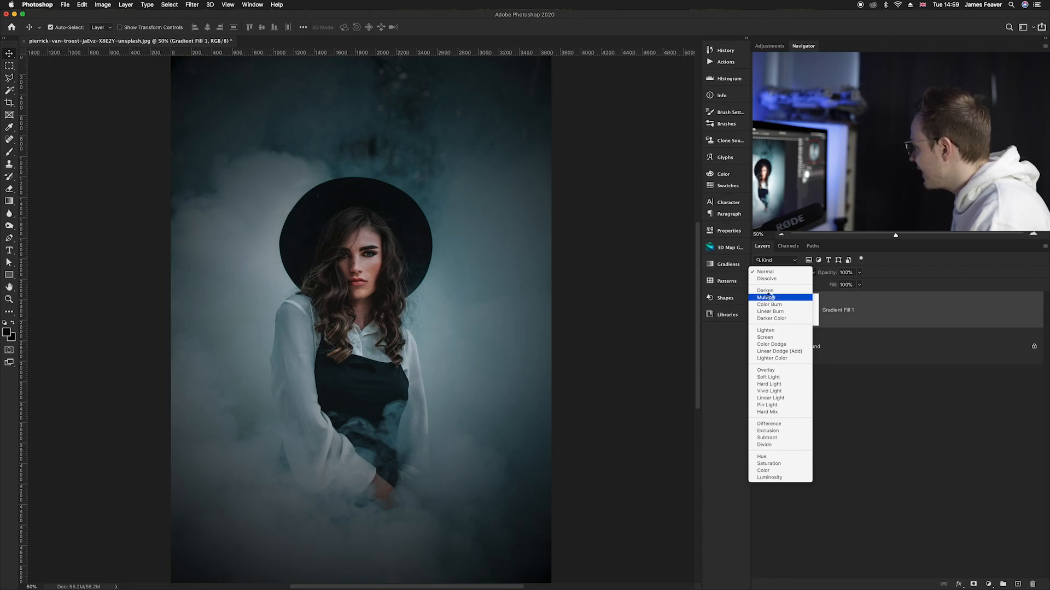
click(766, 297)
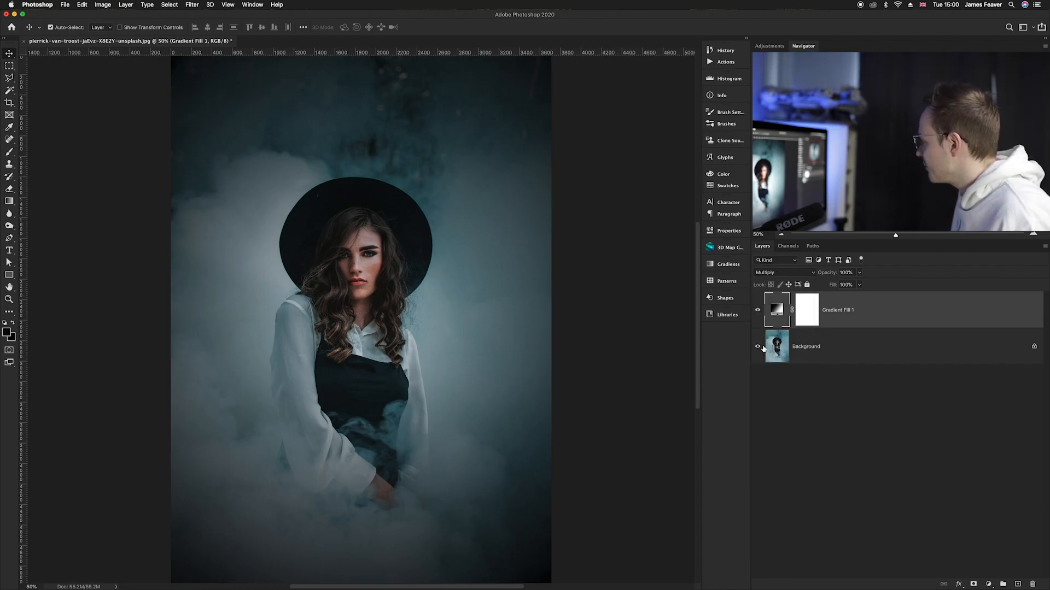